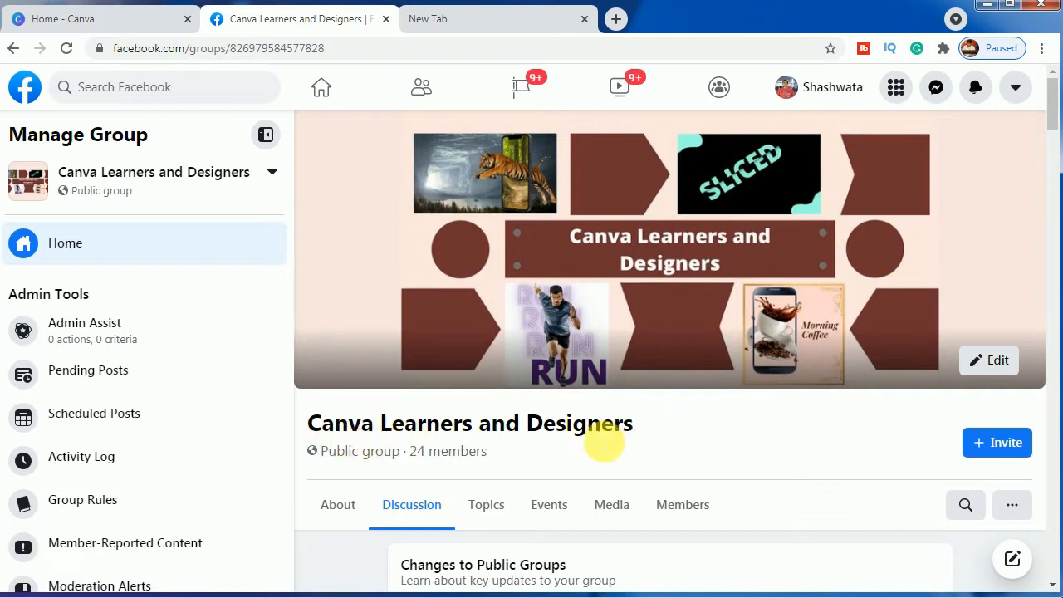
mouse_move(429, 451)
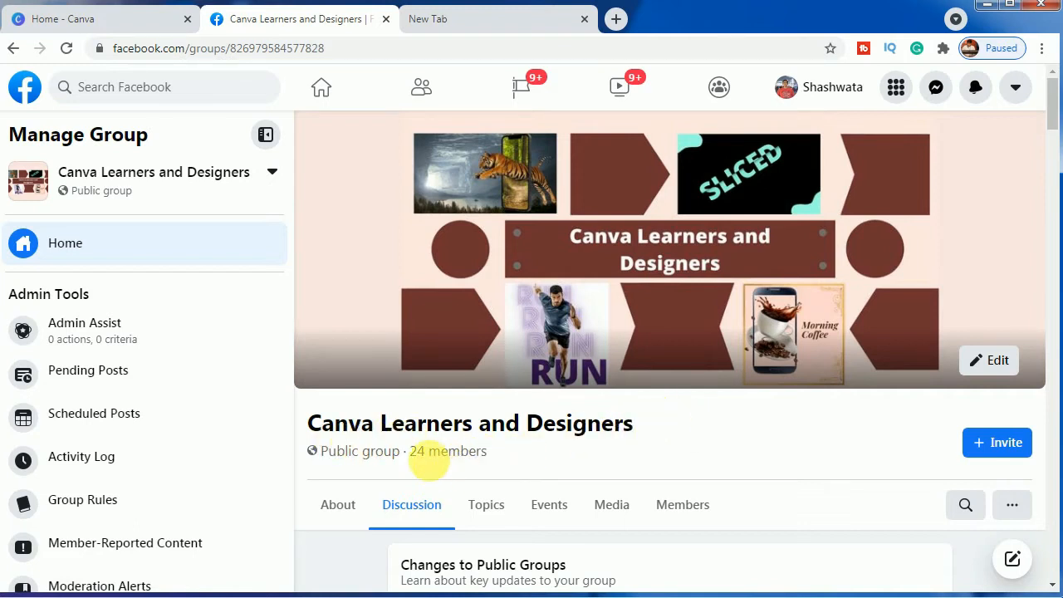
mouse_move(562, 457)
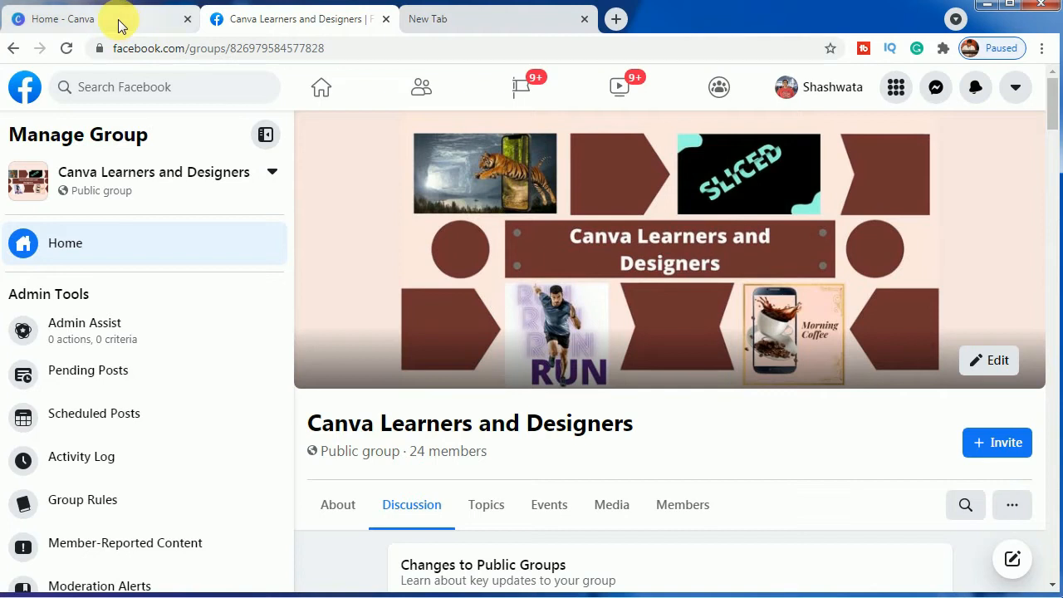
Search Canva for 'youtube' and choose the YouTube Thumbnail design type.
click(94, 18)
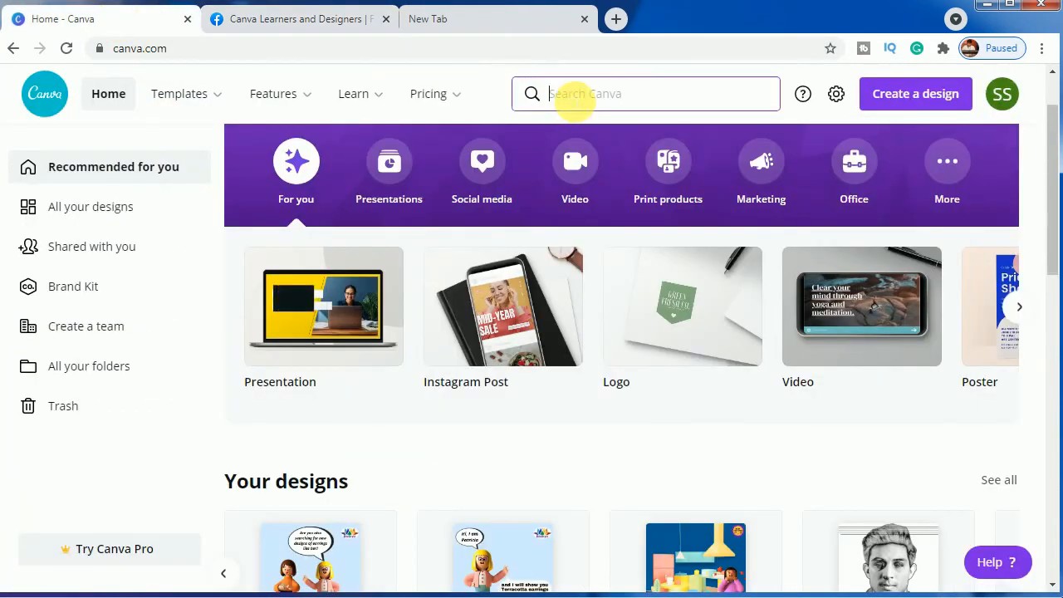
click(643, 93)
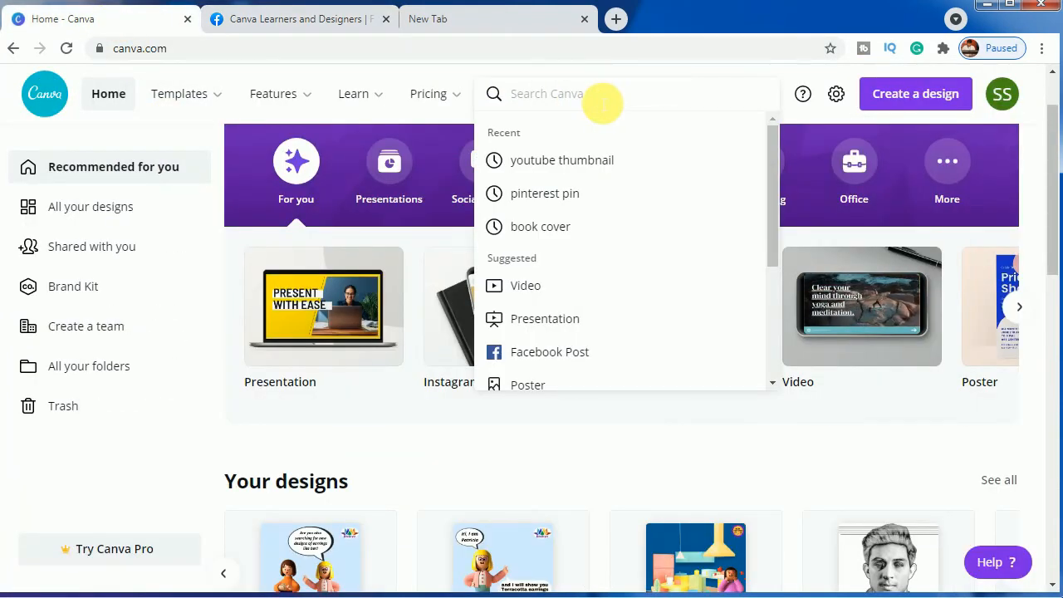
text(youtub)
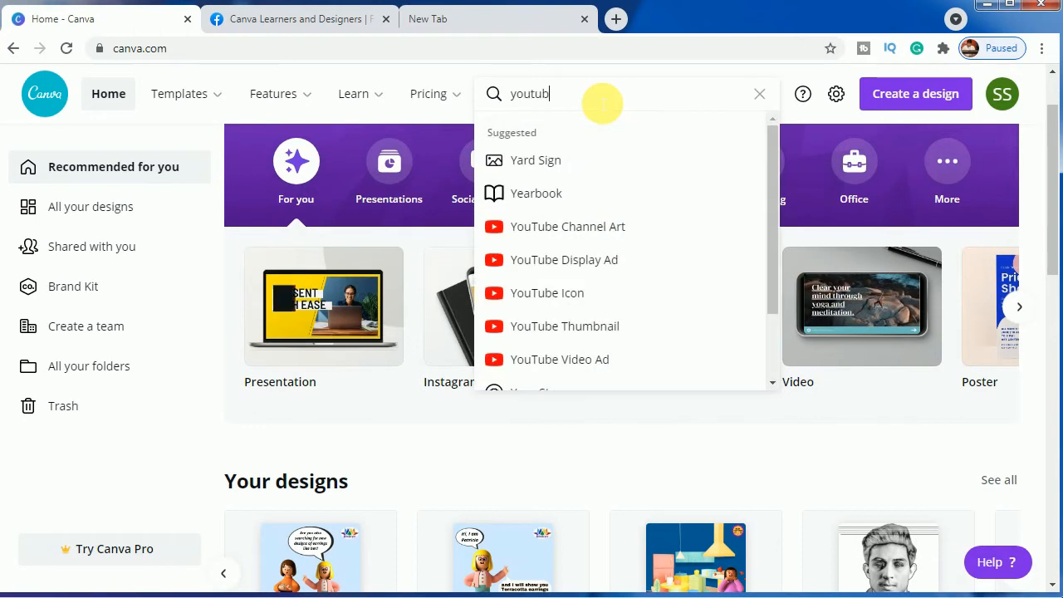
text(e)
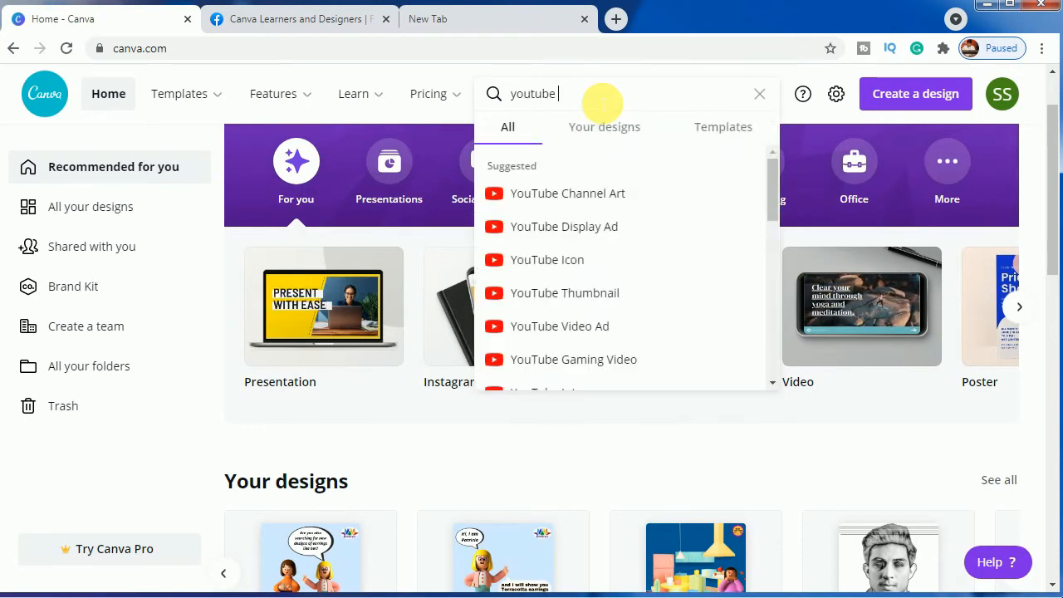
mouse_move(580, 301)
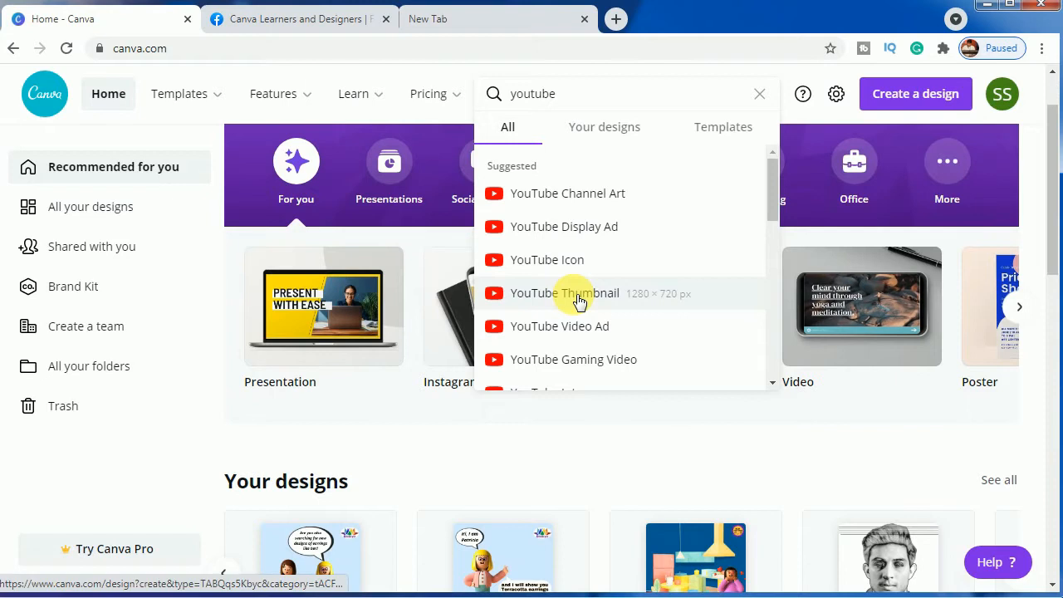
click(564, 293)
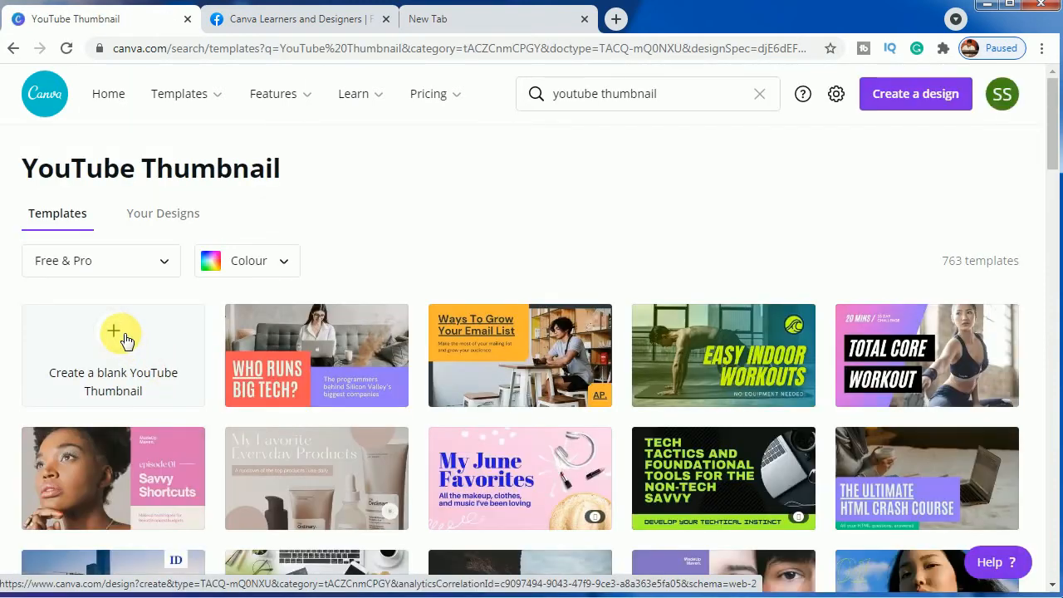
Create a blank YouTube Thumbnail design from the templates page.
click(113, 331)
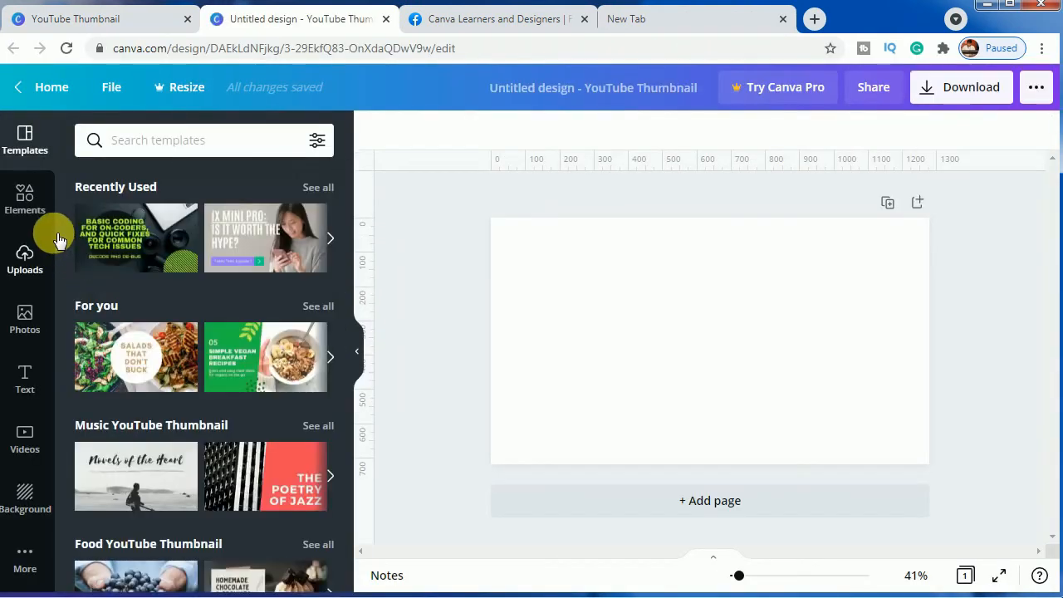
mouse_move(449, 338)
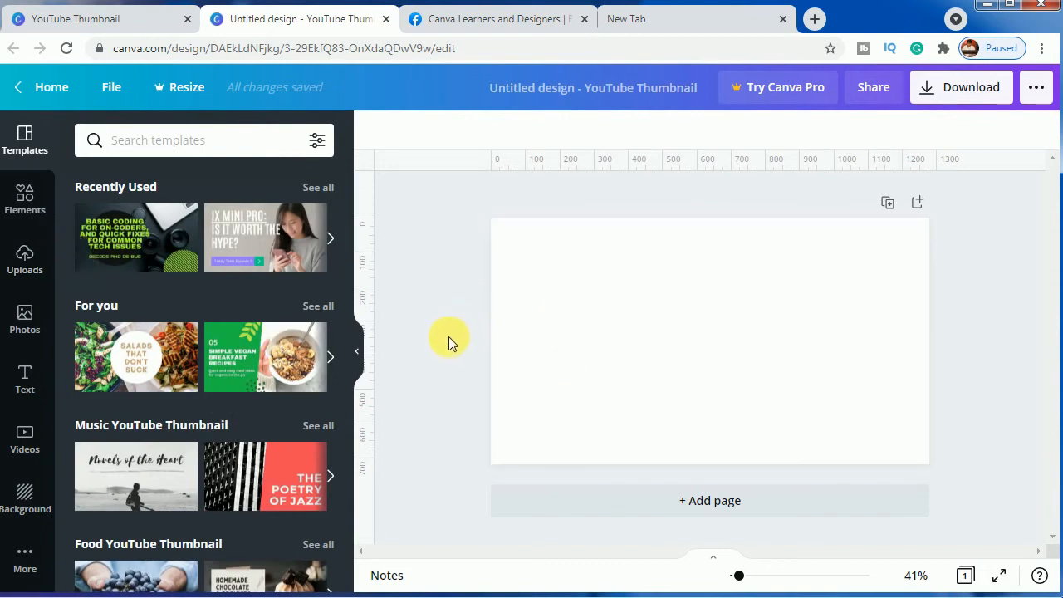
mouse_move(25, 498)
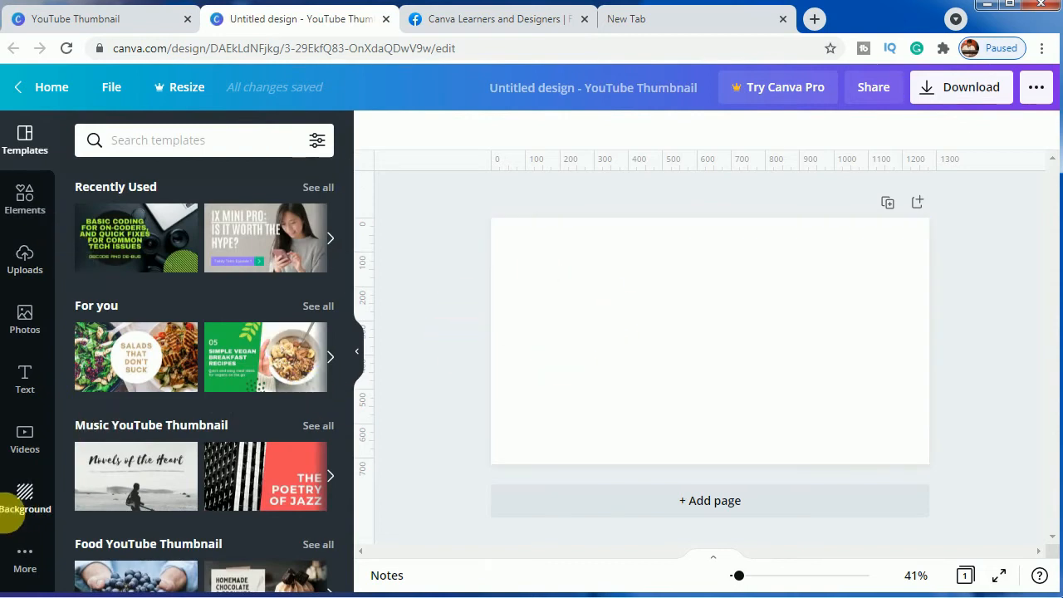
Apply the purple swatch from the Background options to the canvas.
click(25, 499)
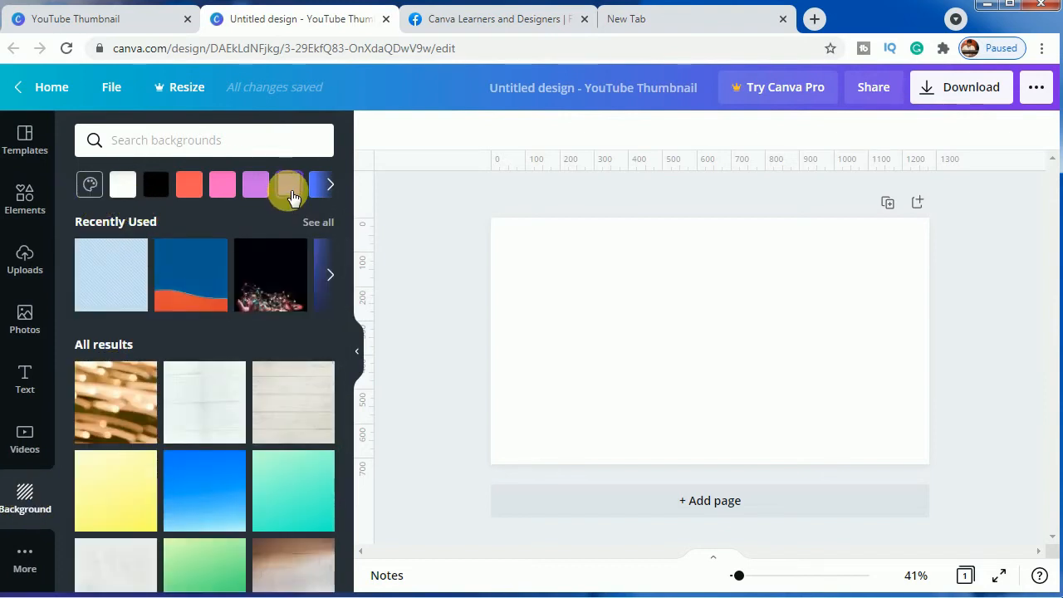
click(288, 184)
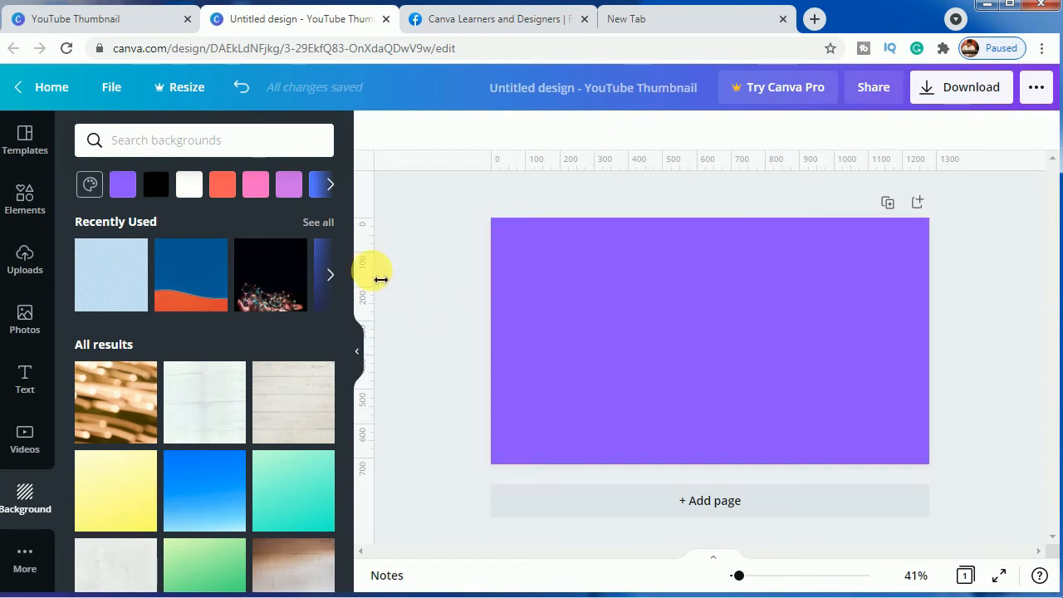
mouse_move(390, 278)
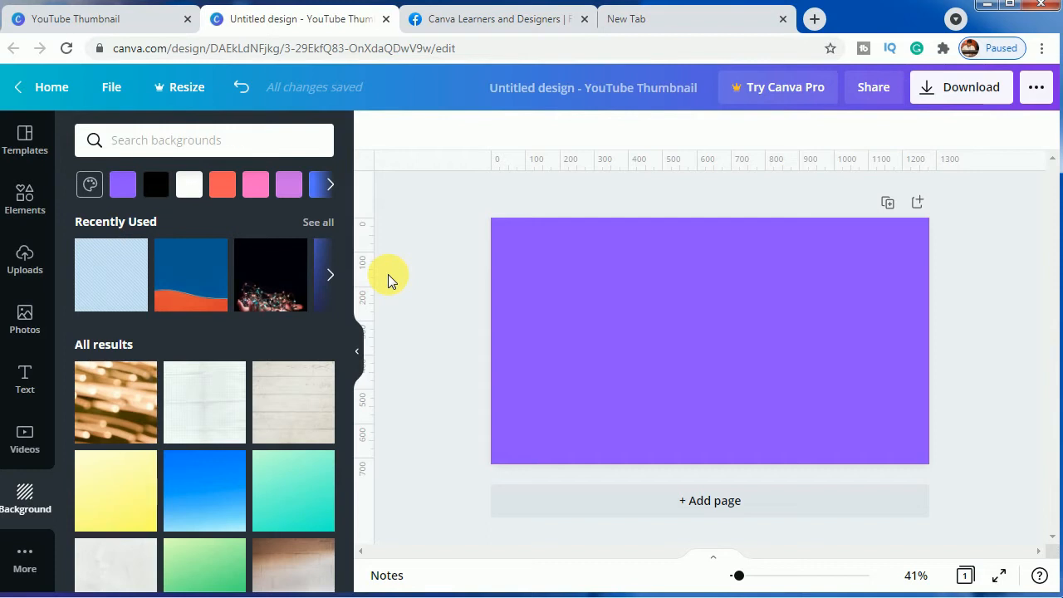
mouse_move(25, 200)
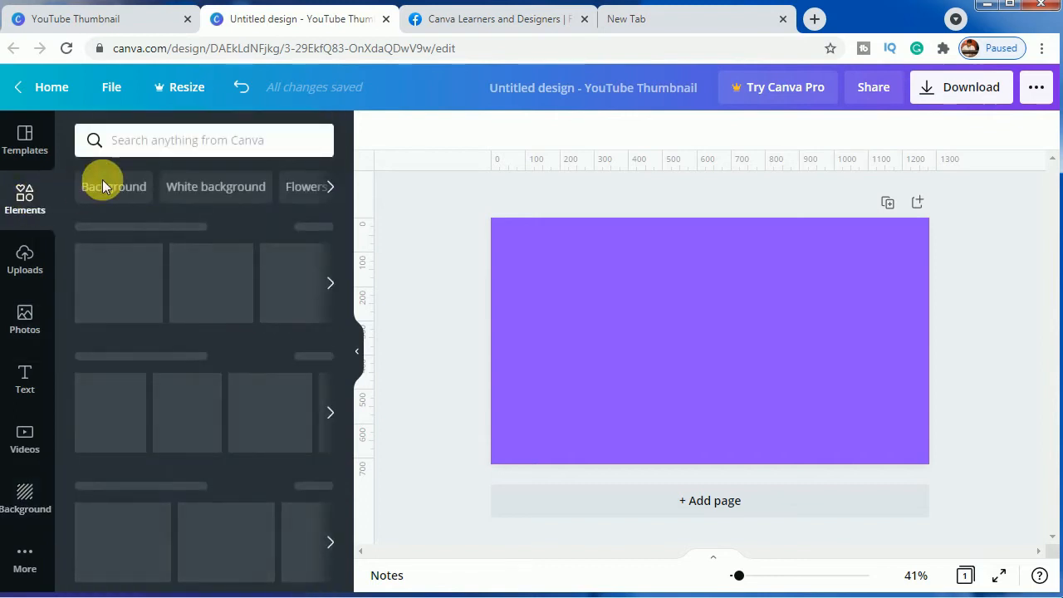
Search Elements for '3d humans' and browse the character results.
click(204, 139)
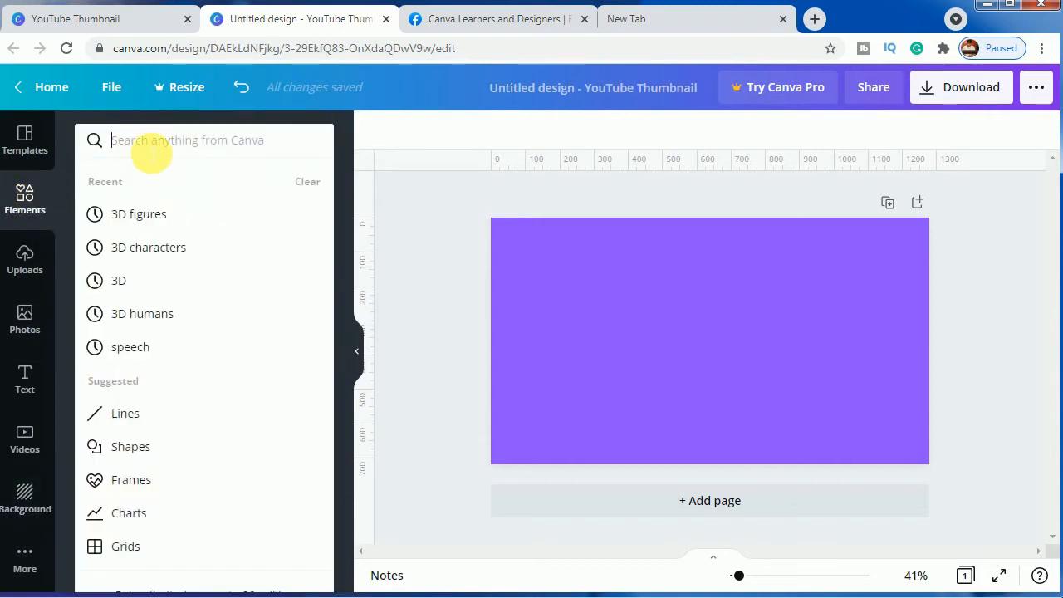
text(3)
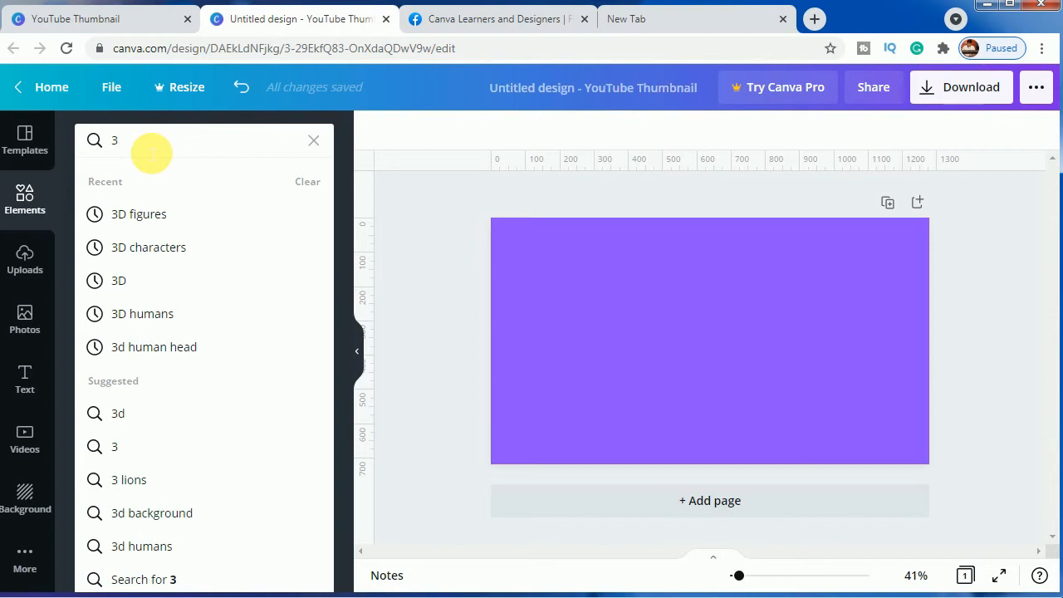
text(d humans)
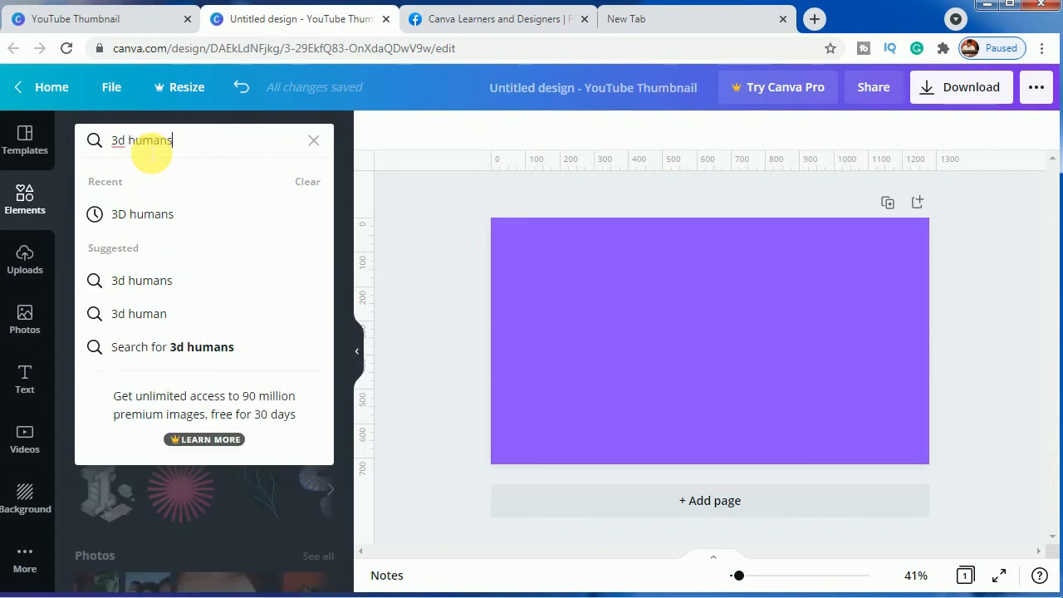
key(Enter)
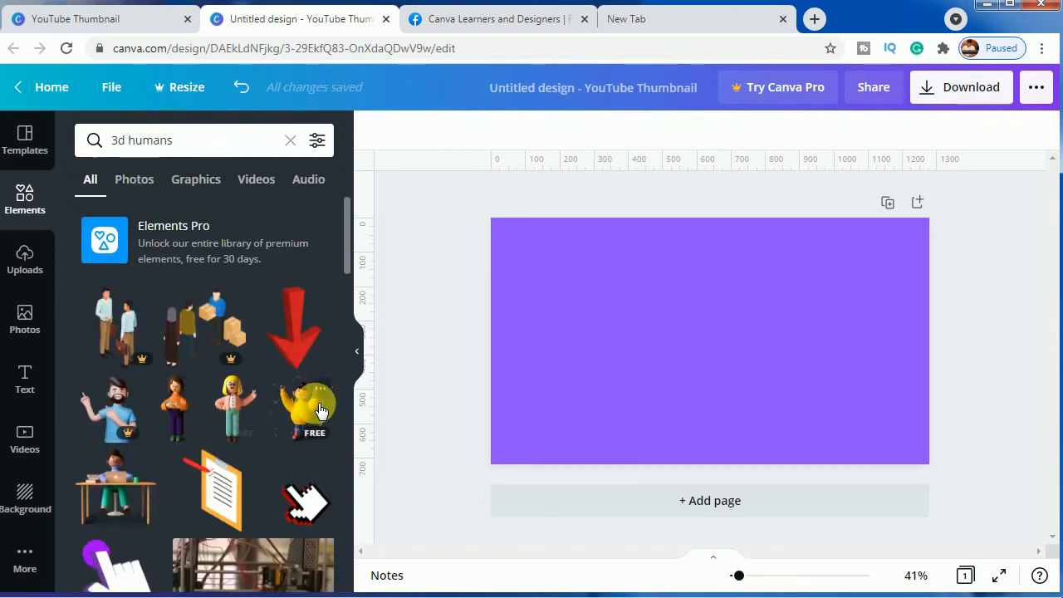
scroll(down, 3)
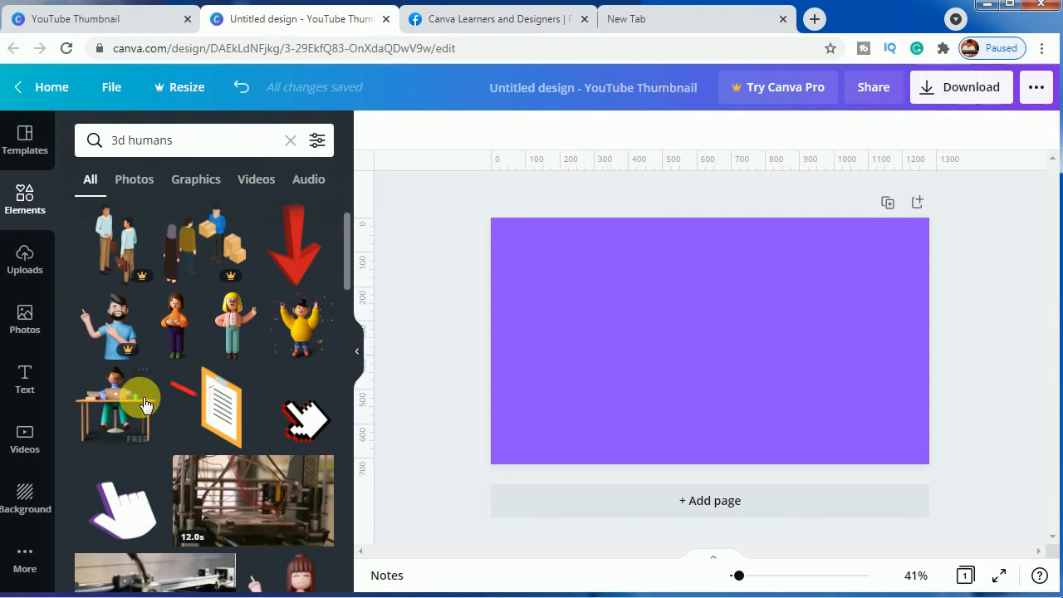
mouse_move(174, 324)
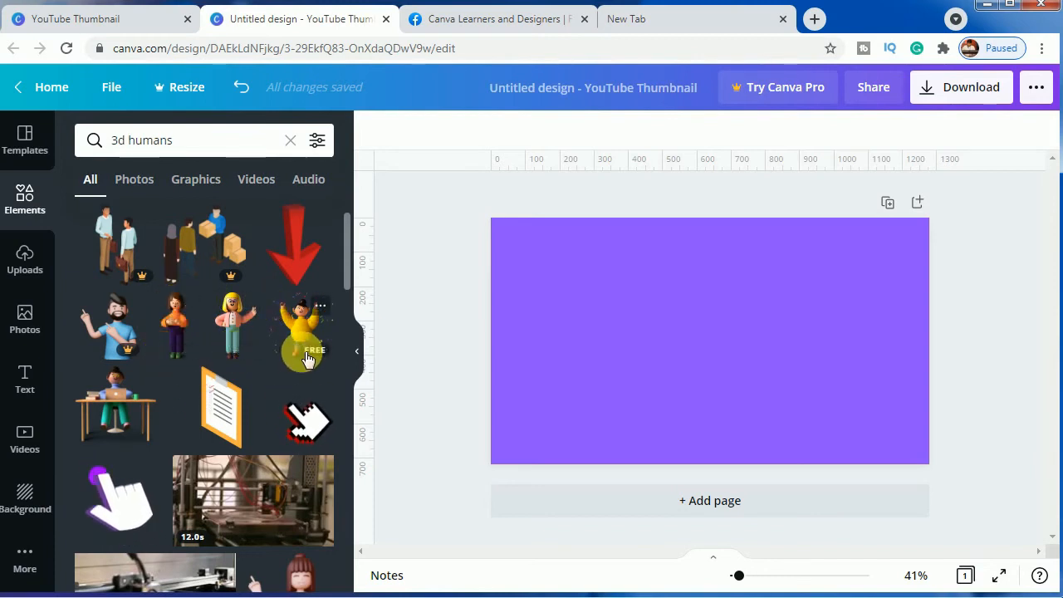
scroll(down, 3)
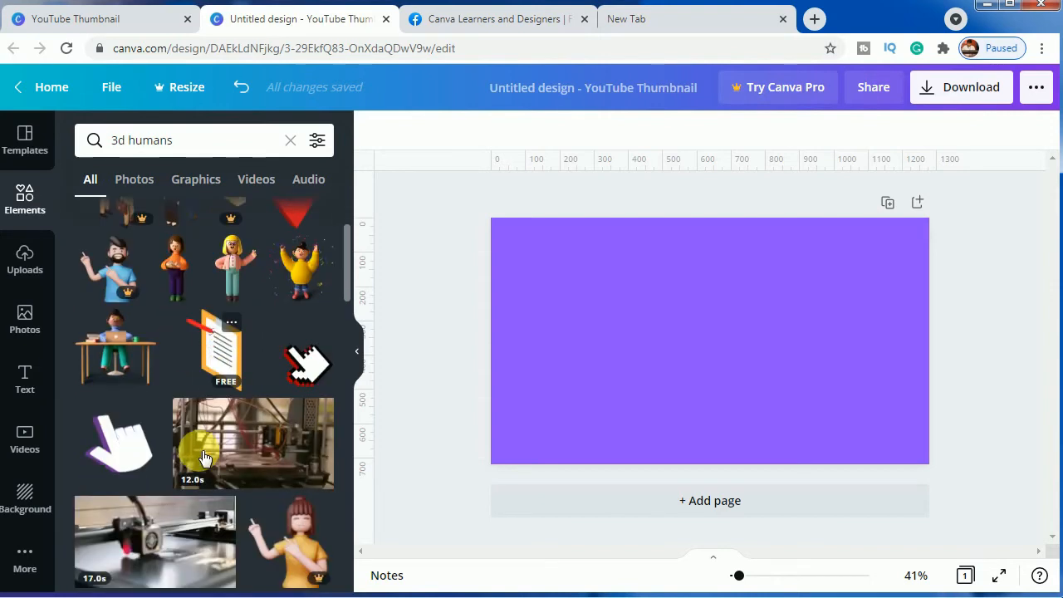
scroll(down, 3)
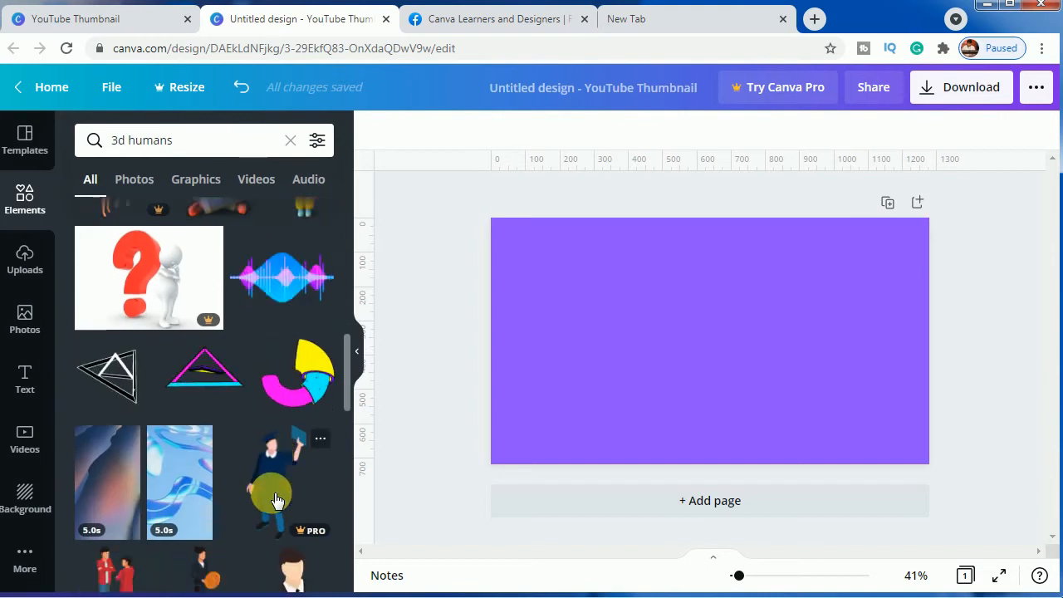
scroll(down, 3)
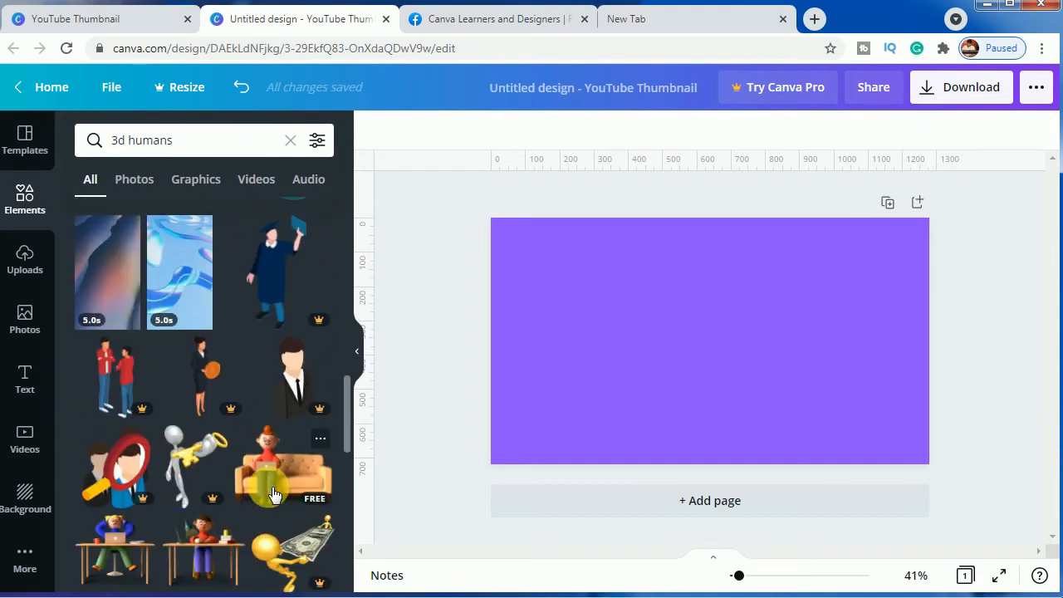
scroll(down, 3)
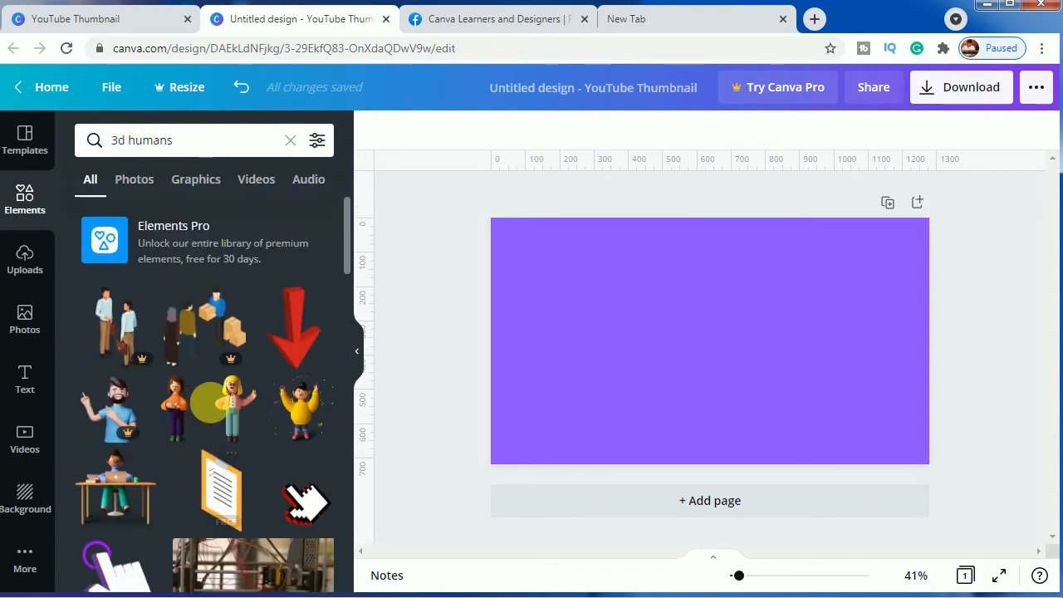
Add a 3D character graphic from the results onto the purple canvas.
click(231, 407)
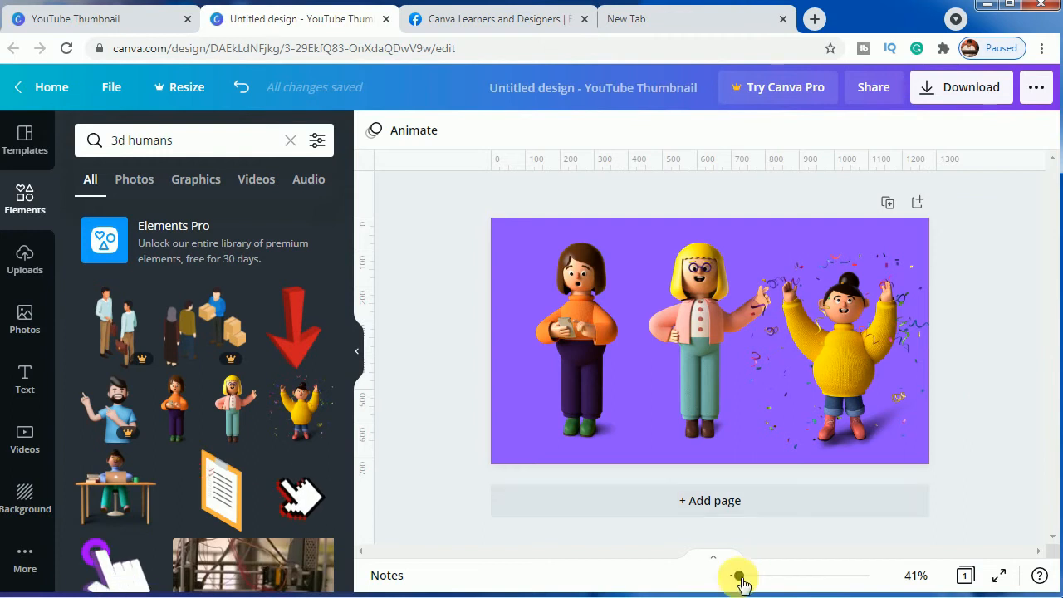
drag(737, 574, 760, 575)
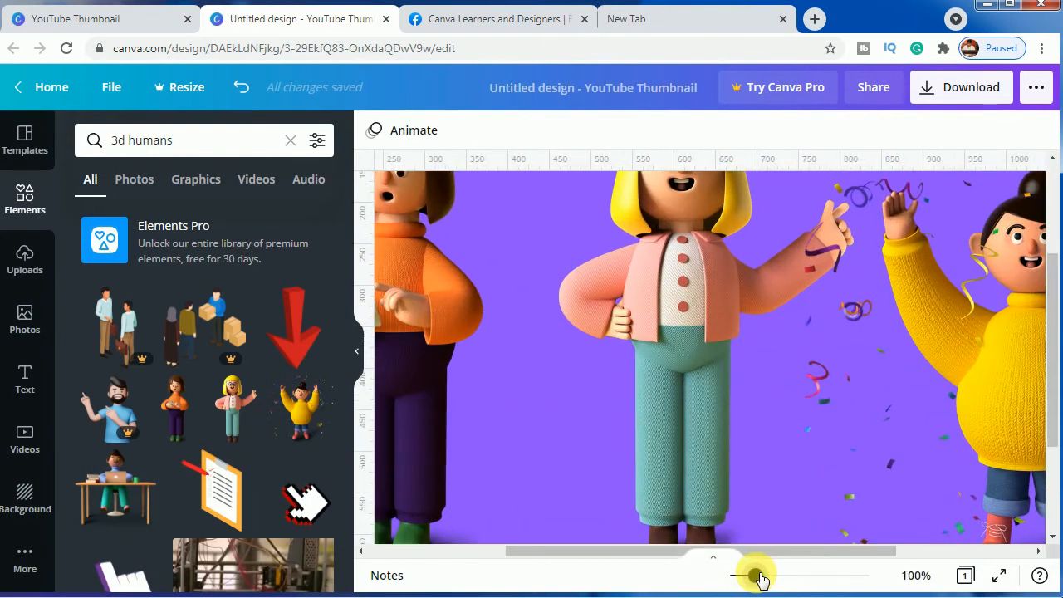
drag(756, 575, 771, 574)
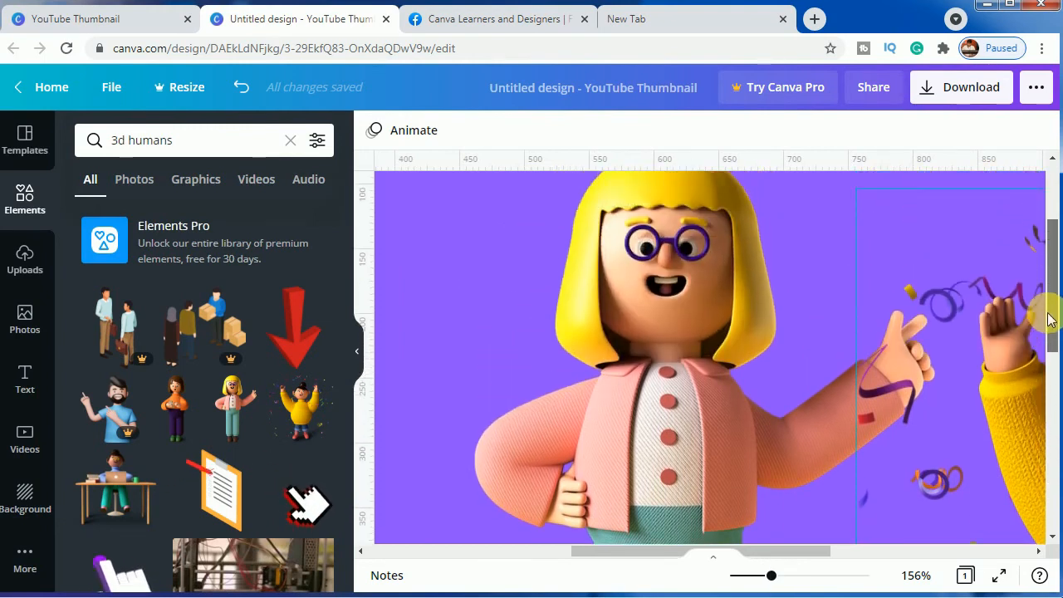
drag(773, 575, 793, 574)
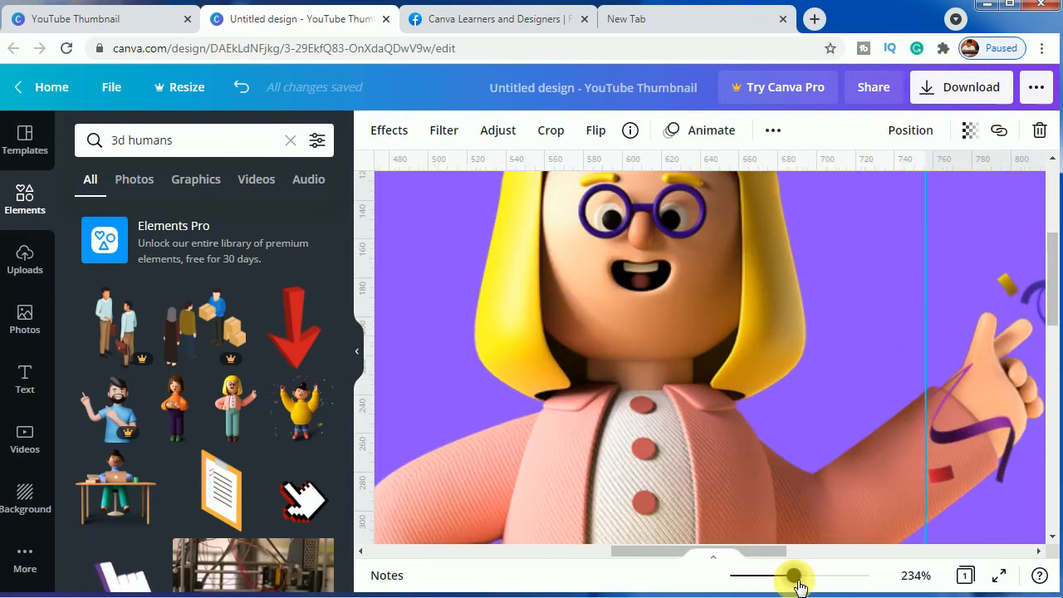
drag(793, 574, 804, 575)
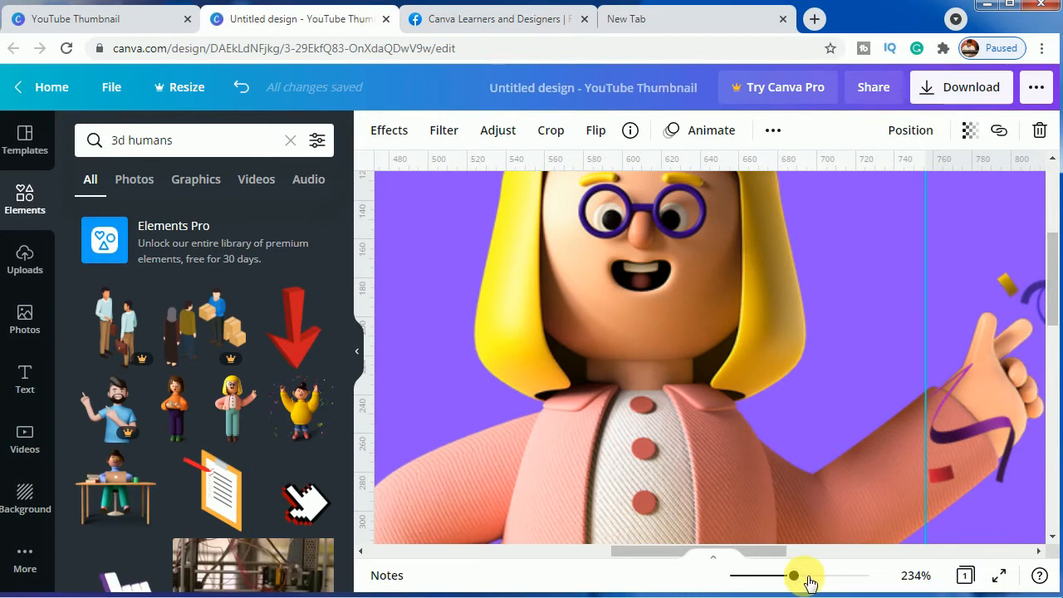
drag(793, 574, 822, 574)
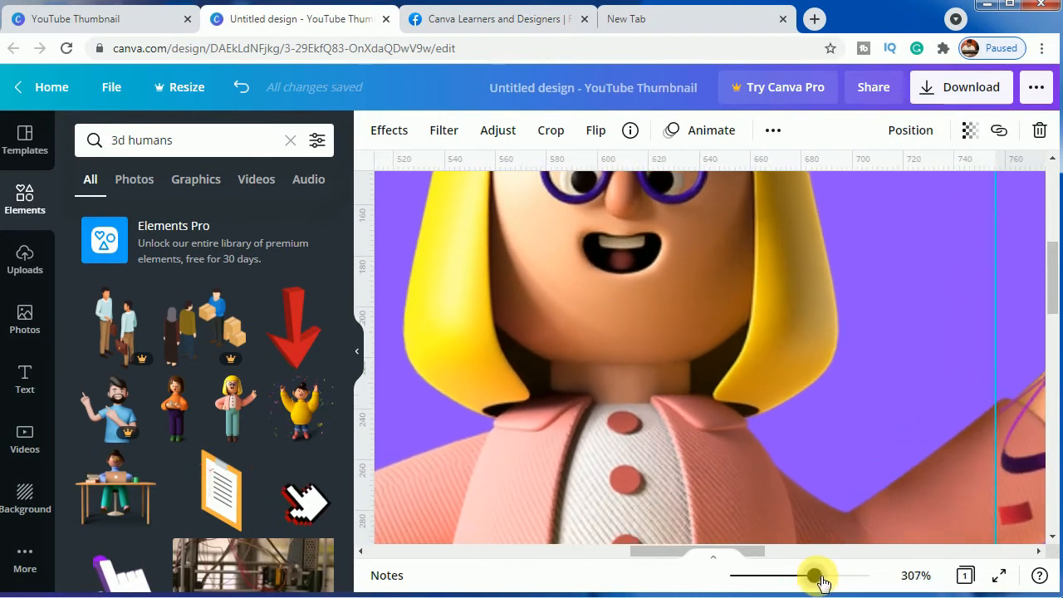
drag(818, 575, 818, 575)
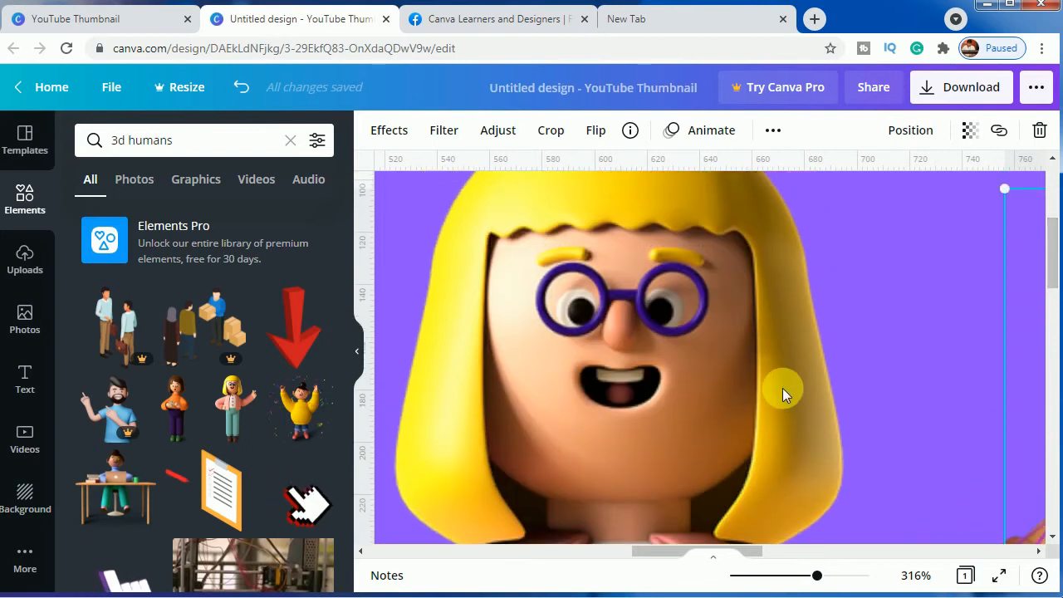
mouse_move(677, 369)
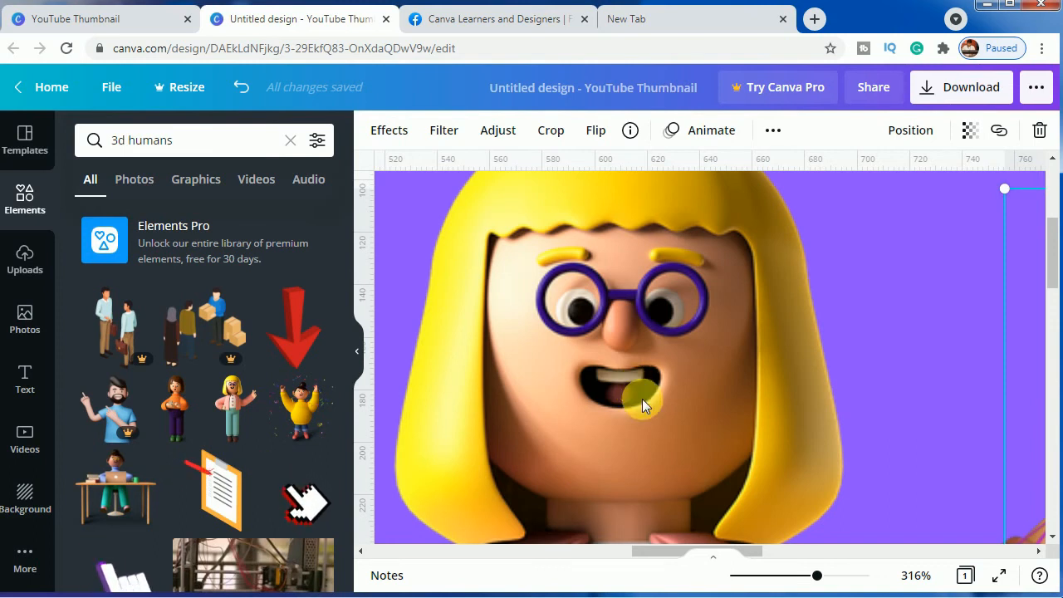
drag(816, 575, 793, 575)
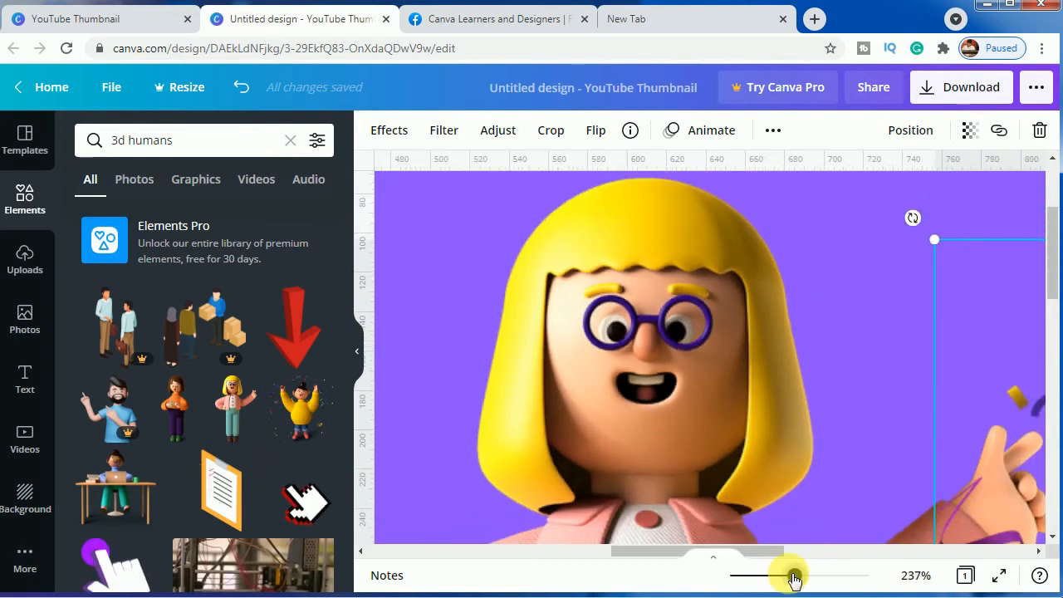
drag(794, 575, 762, 575)
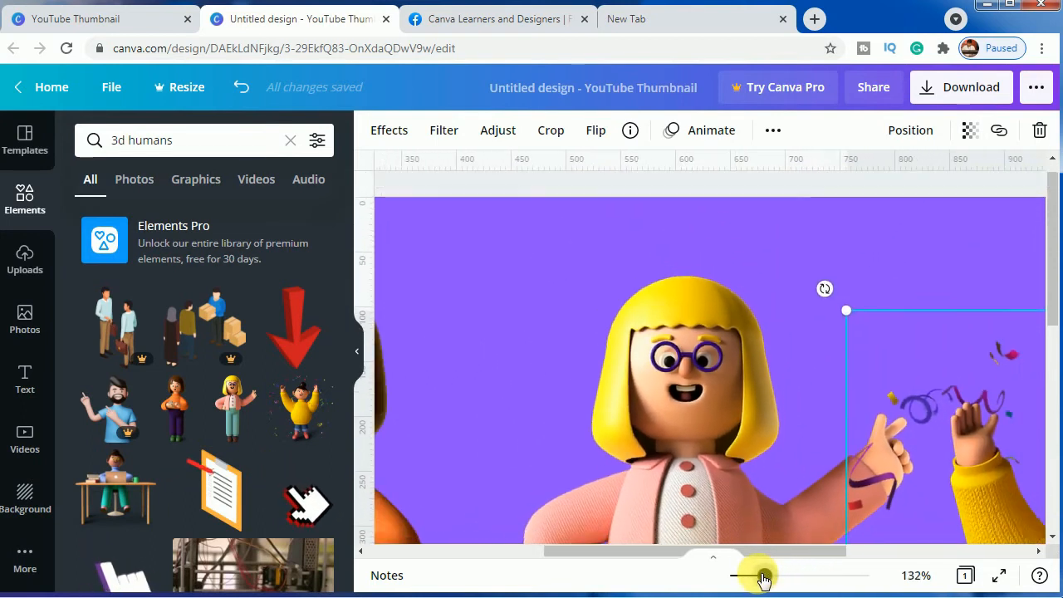
drag(760, 575, 747, 574)
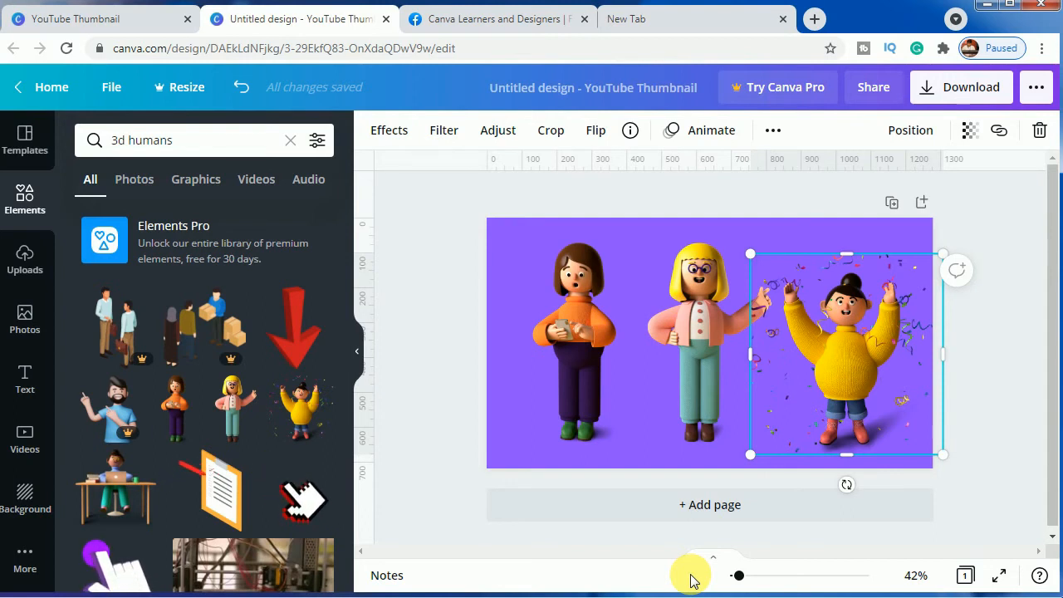
Deselect the yellow-sweater character and select the girl in the orange sweater.
click(459, 409)
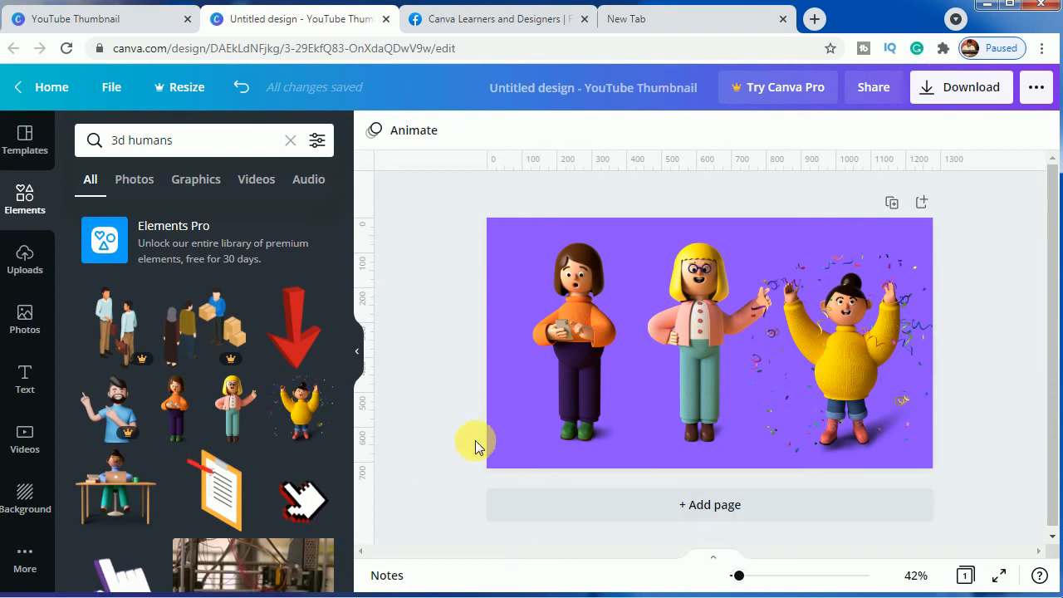
click(710, 340)
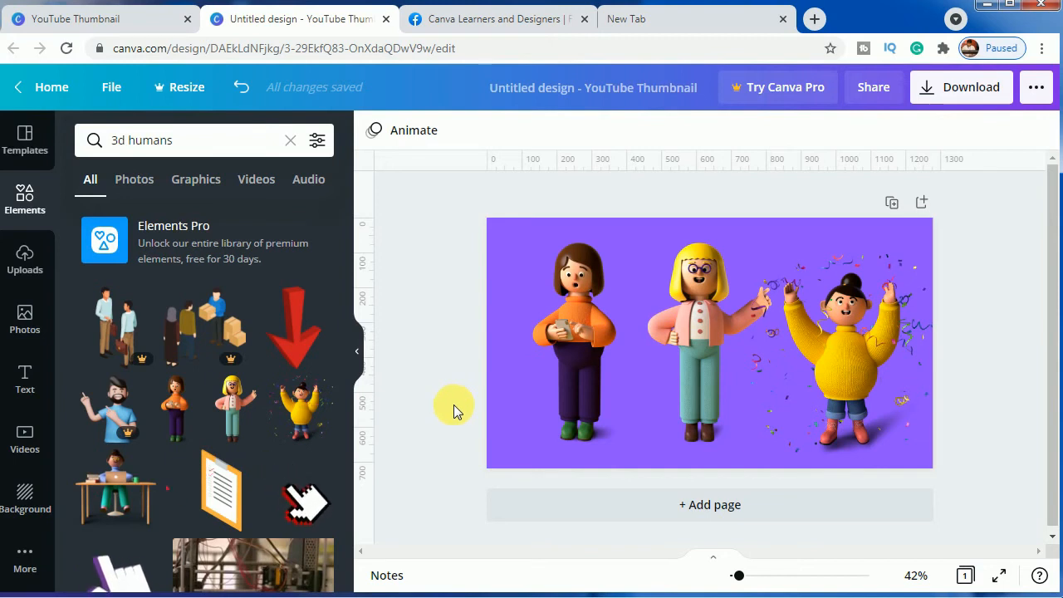
mouse_move(333, 419)
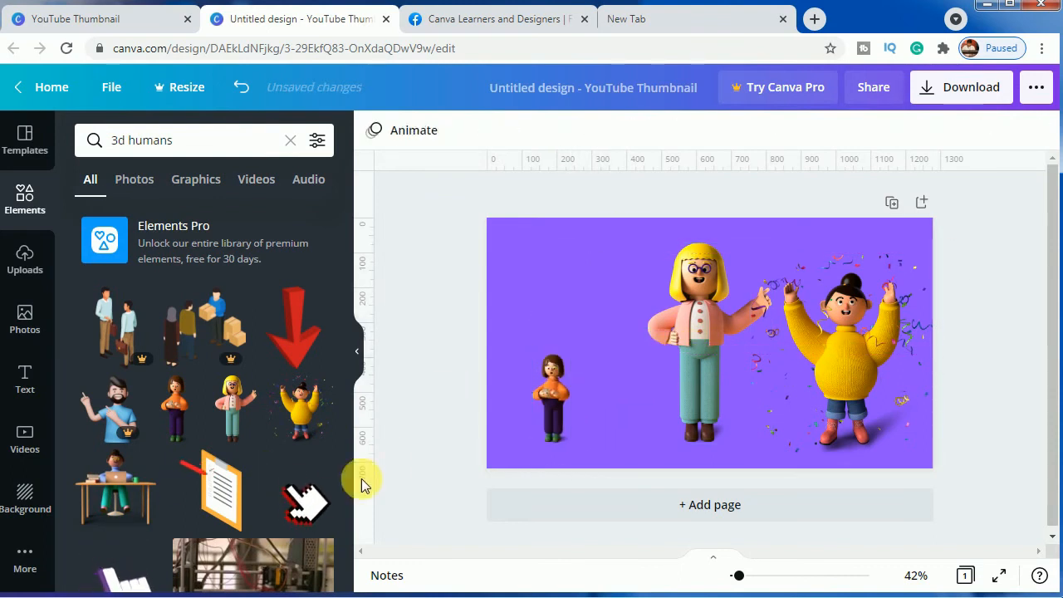
Browse further 3D human results and select the blonde character for resizing.
scroll(down, 3)
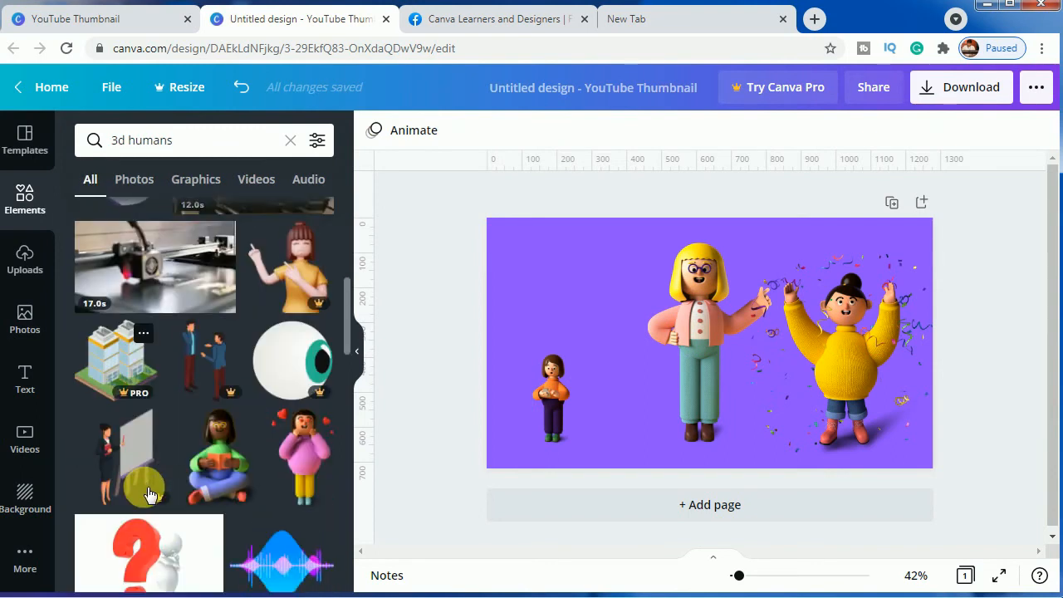
scroll(down, 3)
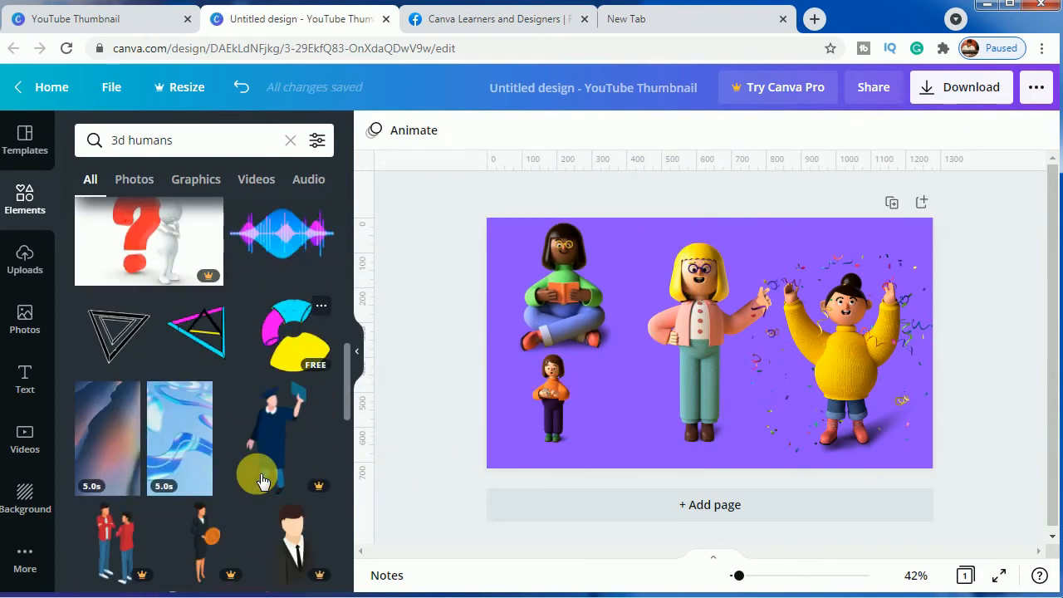
scroll(down, 3)
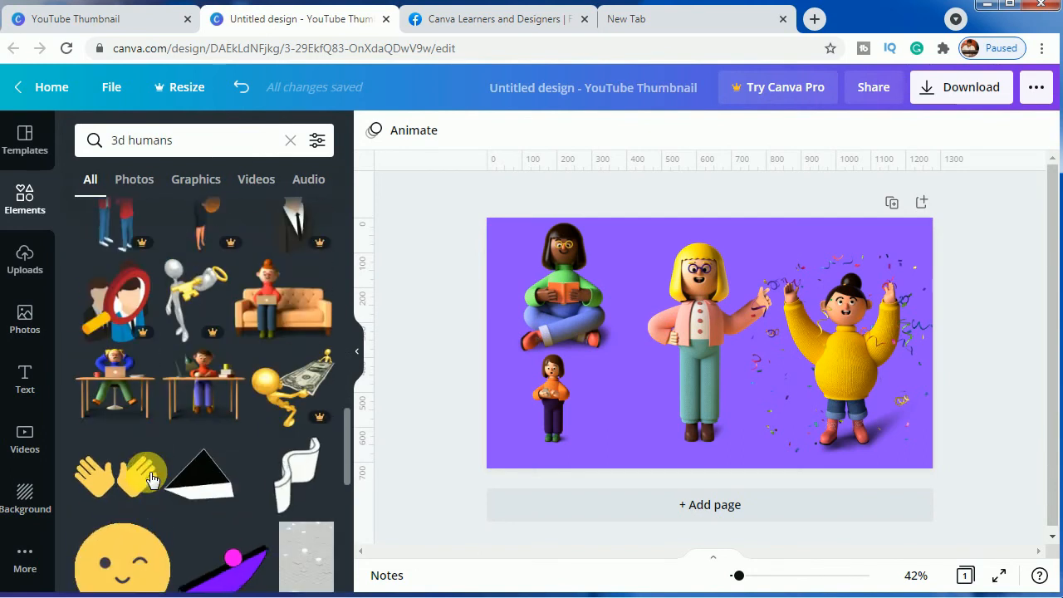
click(706, 341)
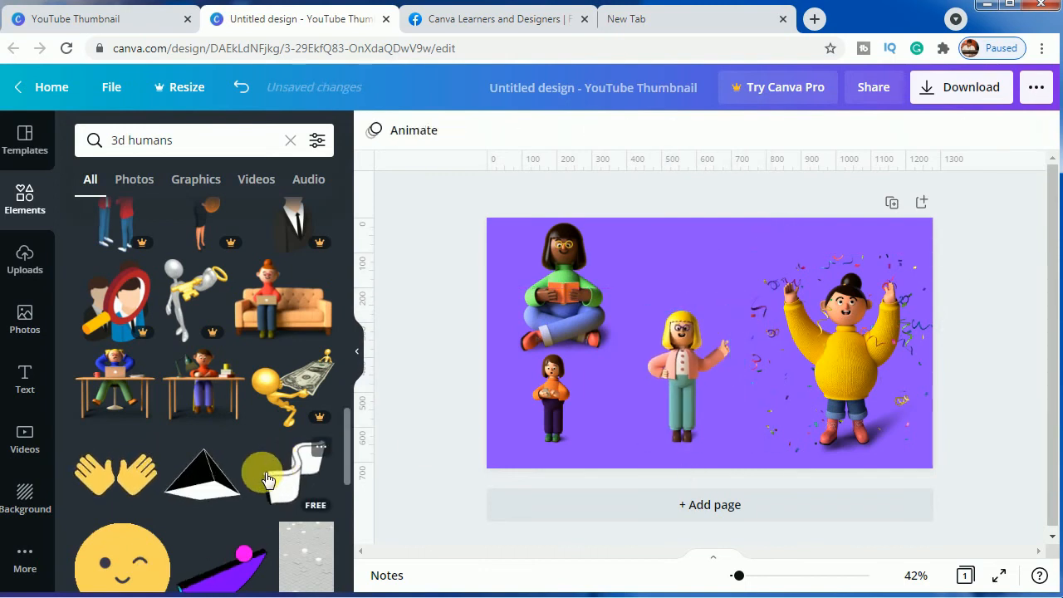
scroll(down, 3)
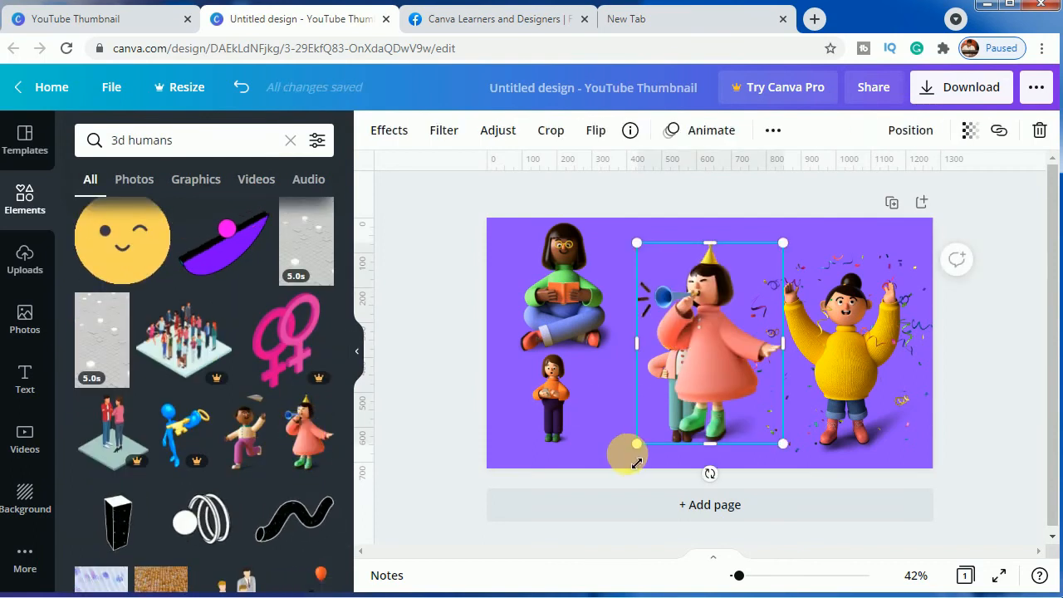
Shrink the party-horn girl so she fits beside the blonde character.
drag(710, 345, 687, 374)
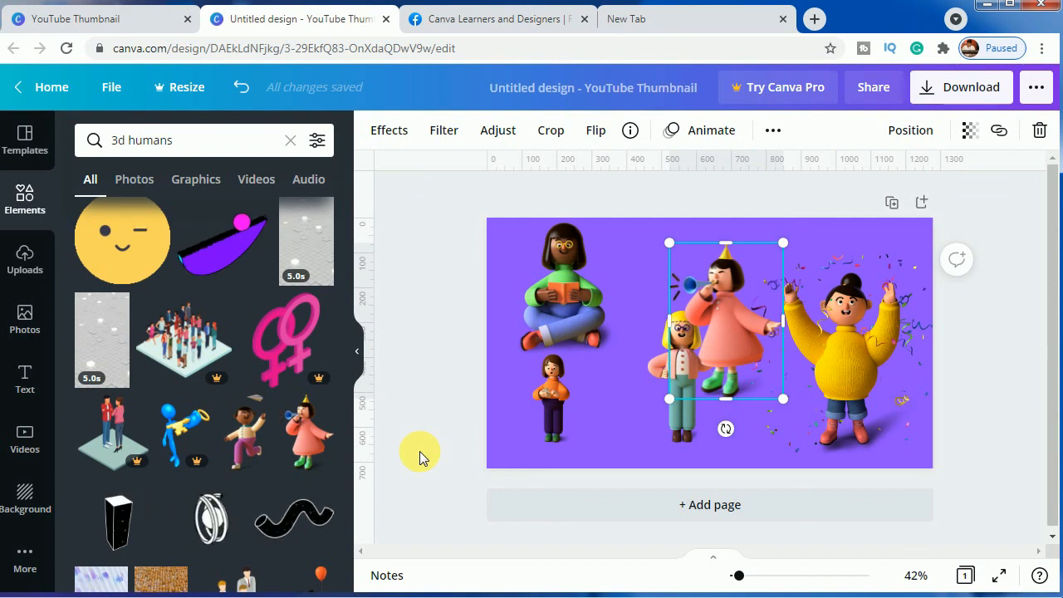
mouse_move(440, 397)
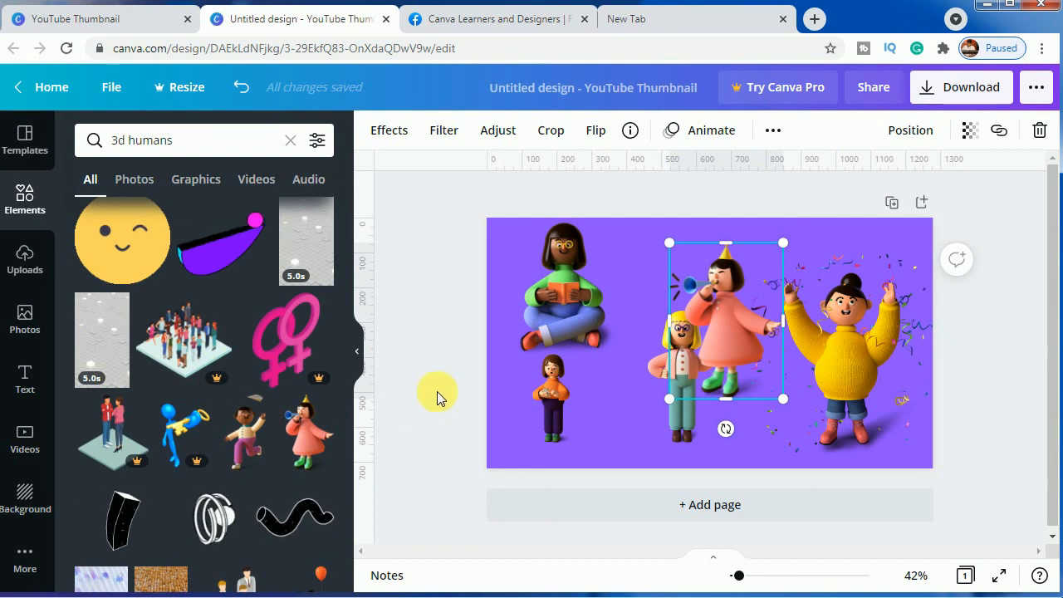
mouse_move(459, 415)
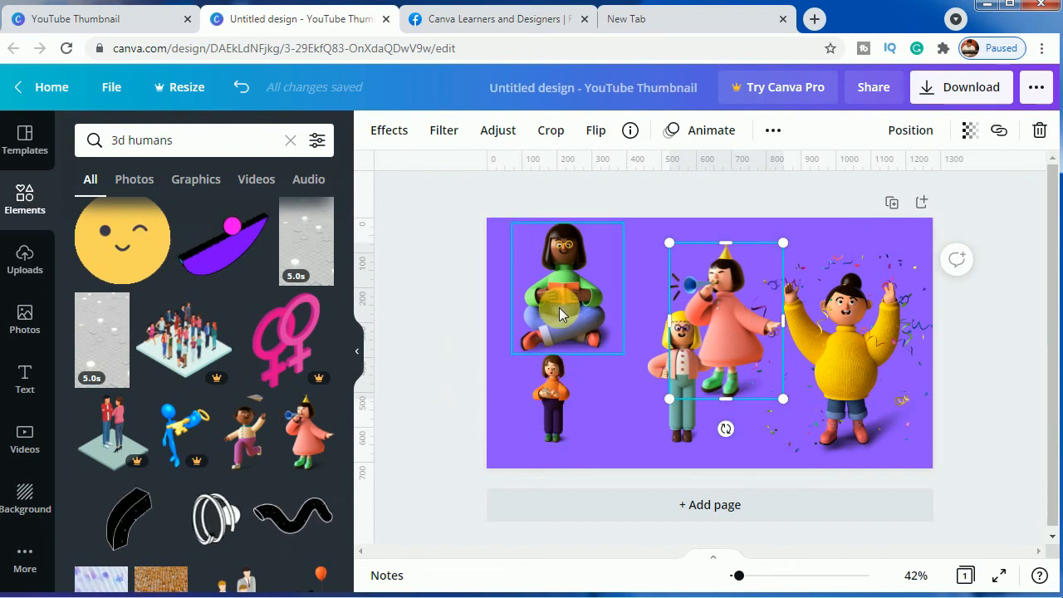
Switch to the Canva Learners and Designers Facebook group page.
click(496, 18)
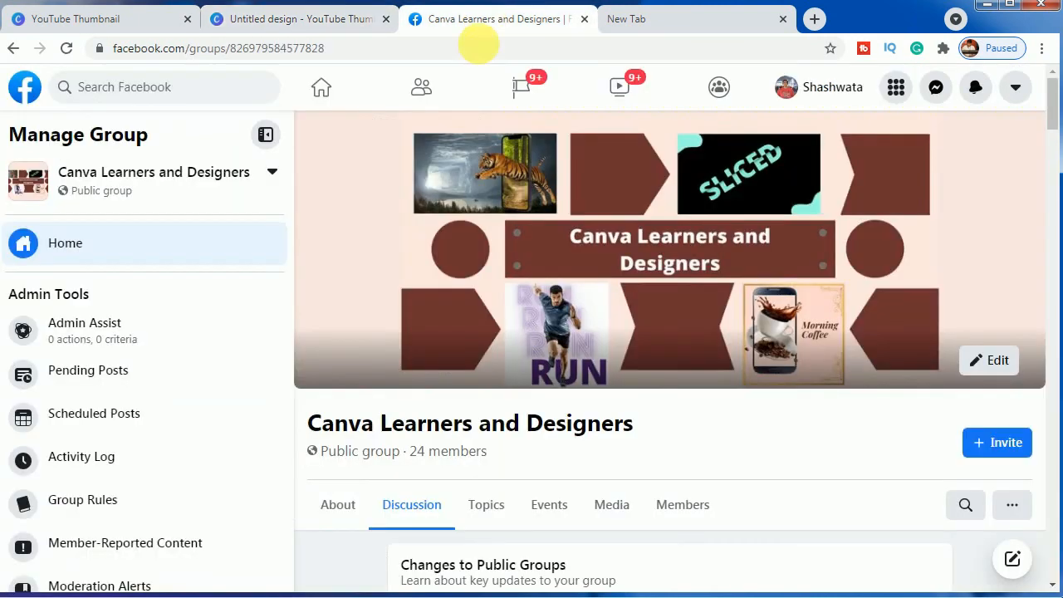
mouse_move(340, 380)
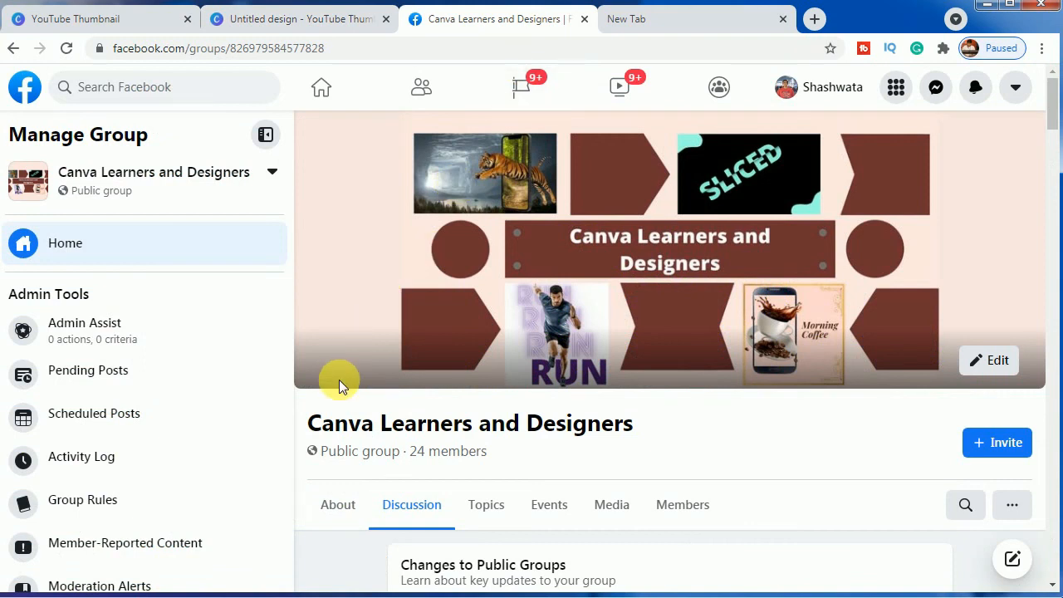